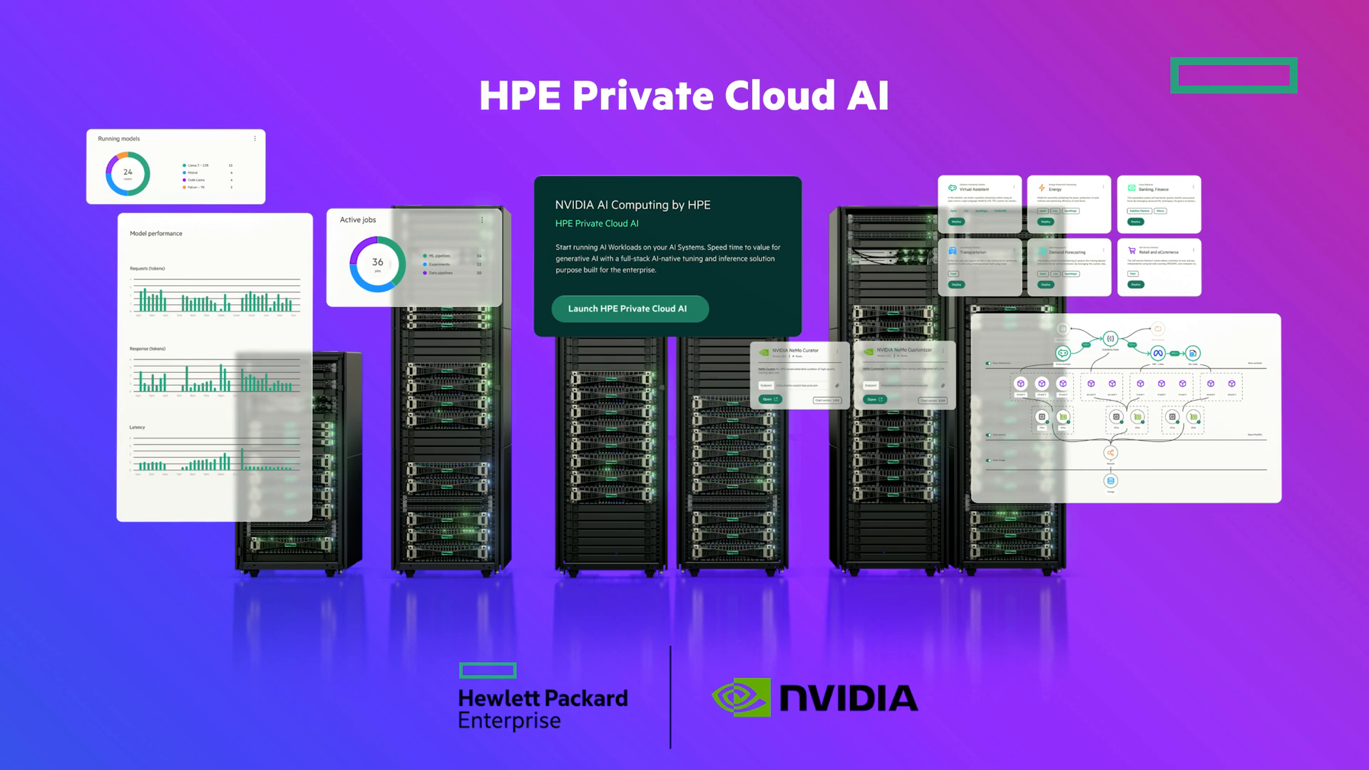
Step: Run the payload cell so the vision model describes the storm-over-the-sea image, leaving a new empty cell below
{"action": "left_click", "coordinate": [629, 309]}
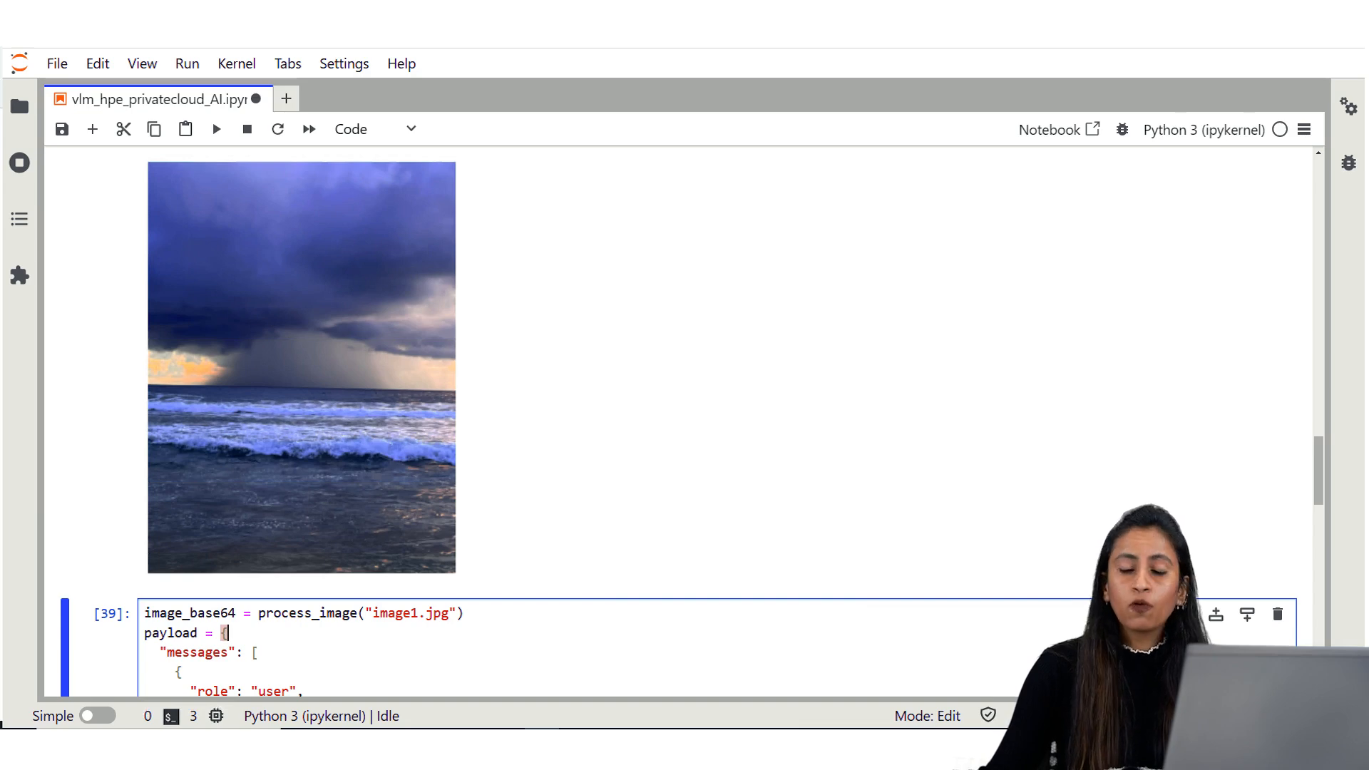
{"action": "scroll", "scroll_direction": "down", "scroll_amount": 3}
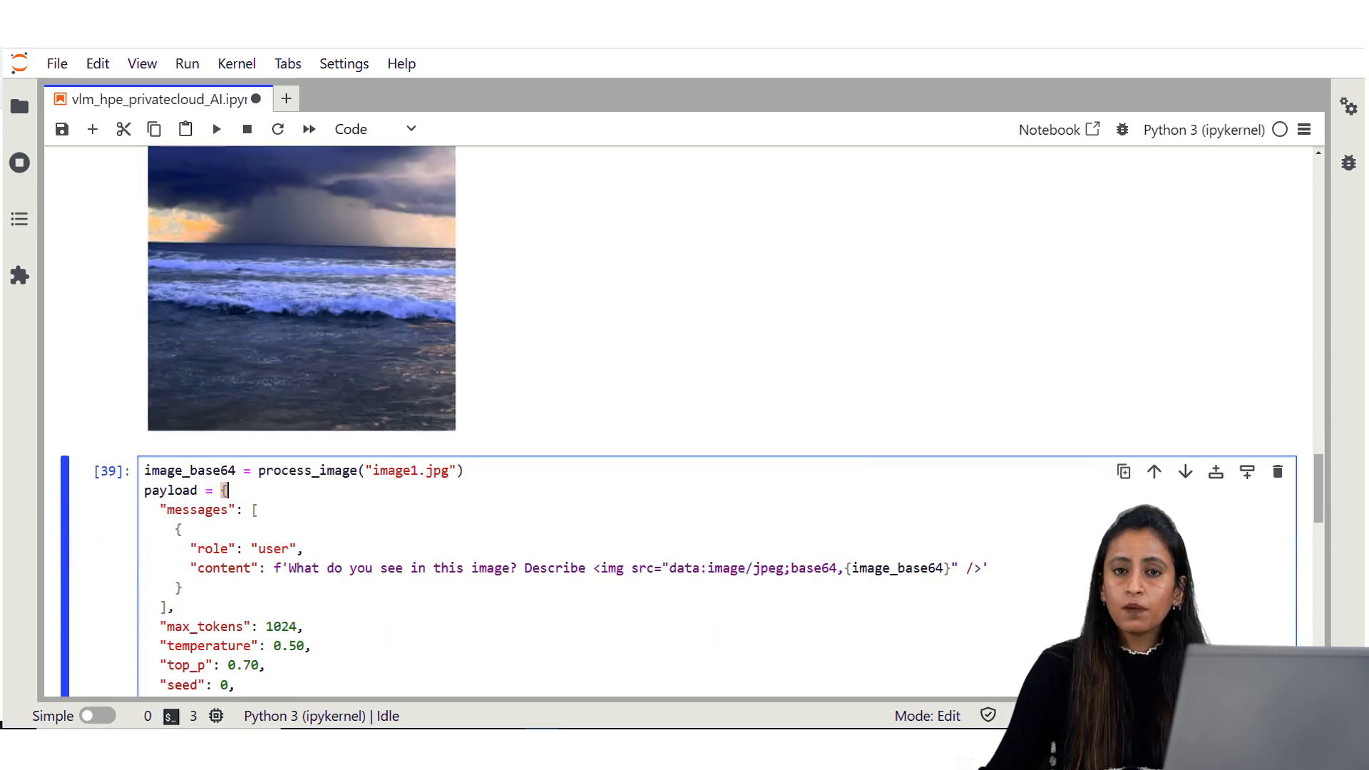
{"action": "scroll", "scroll_direction": "down", "scroll_amount": 3}
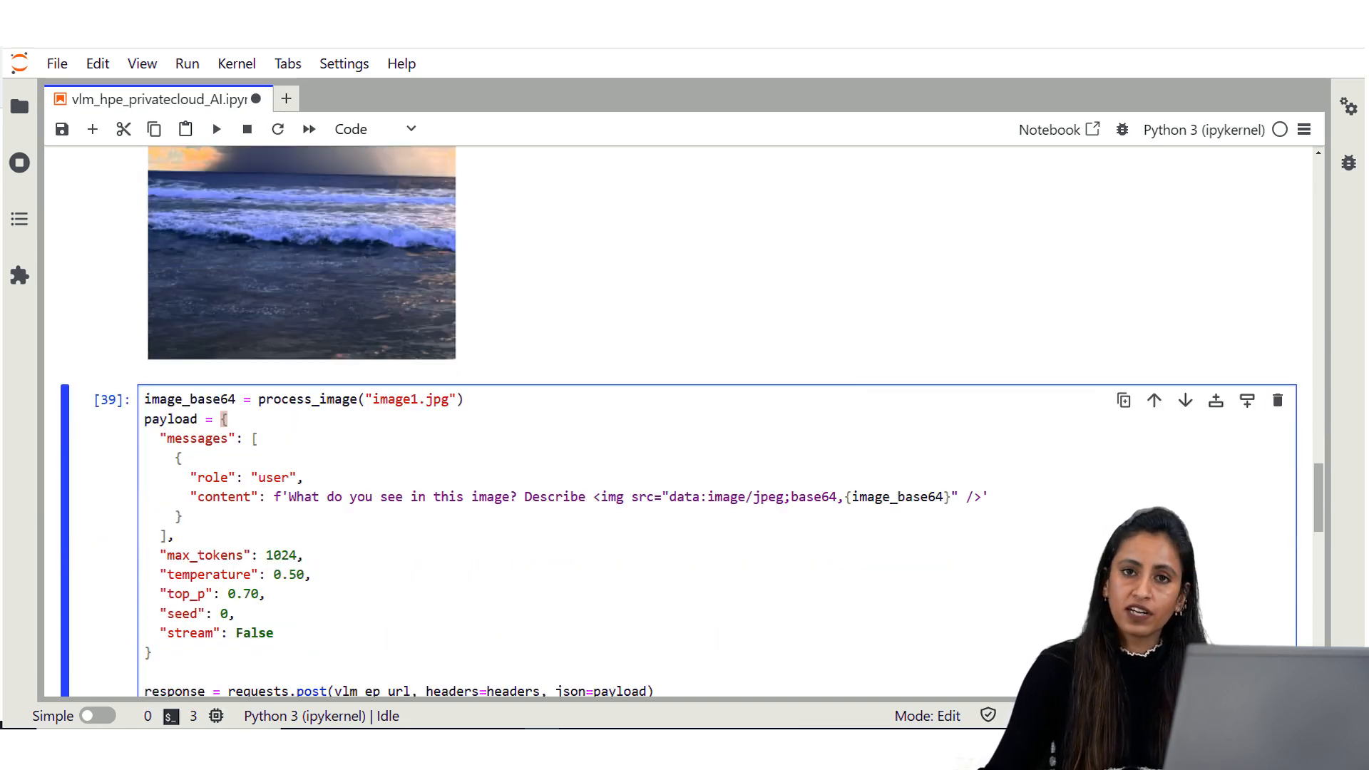
{"action": "scroll", "scroll_direction": "down", "scroll_amount": 3}
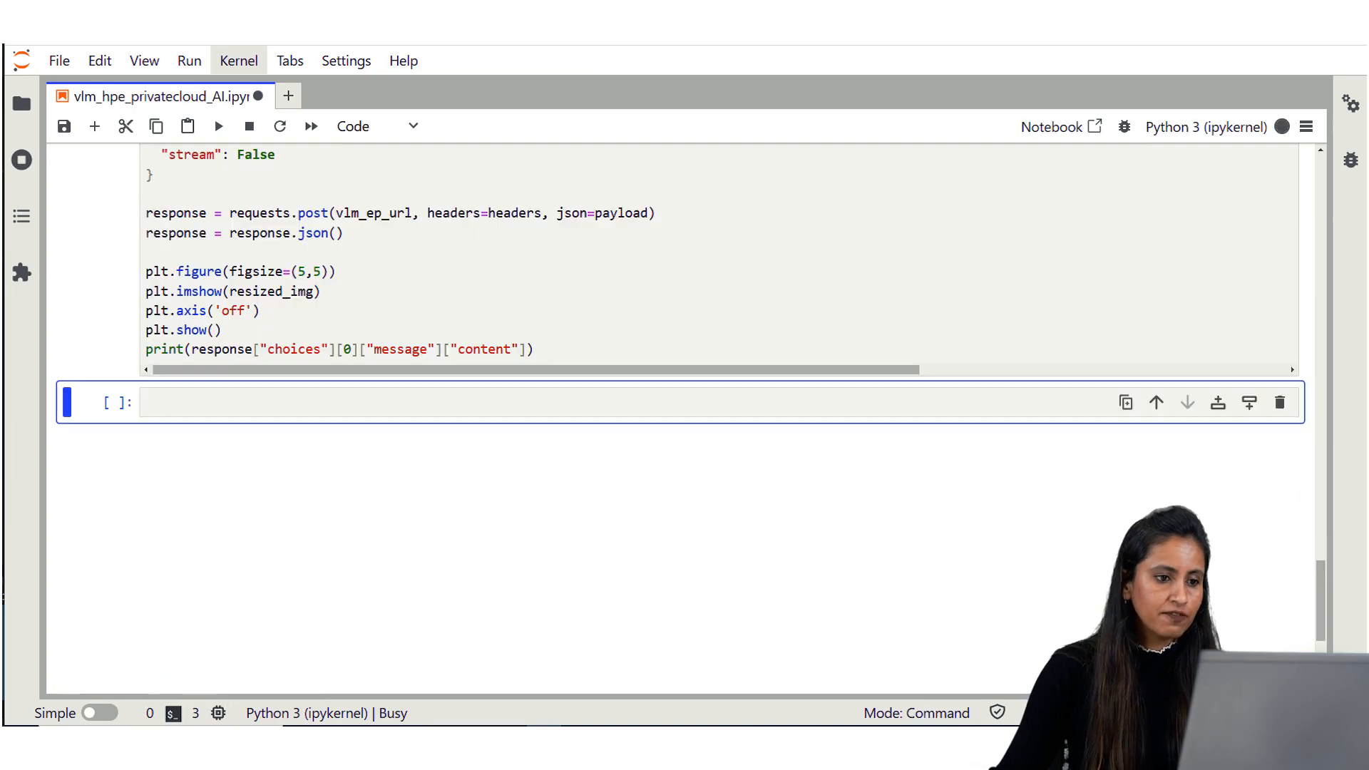
{"action": "left_click", "coordinate": [220, 125]}
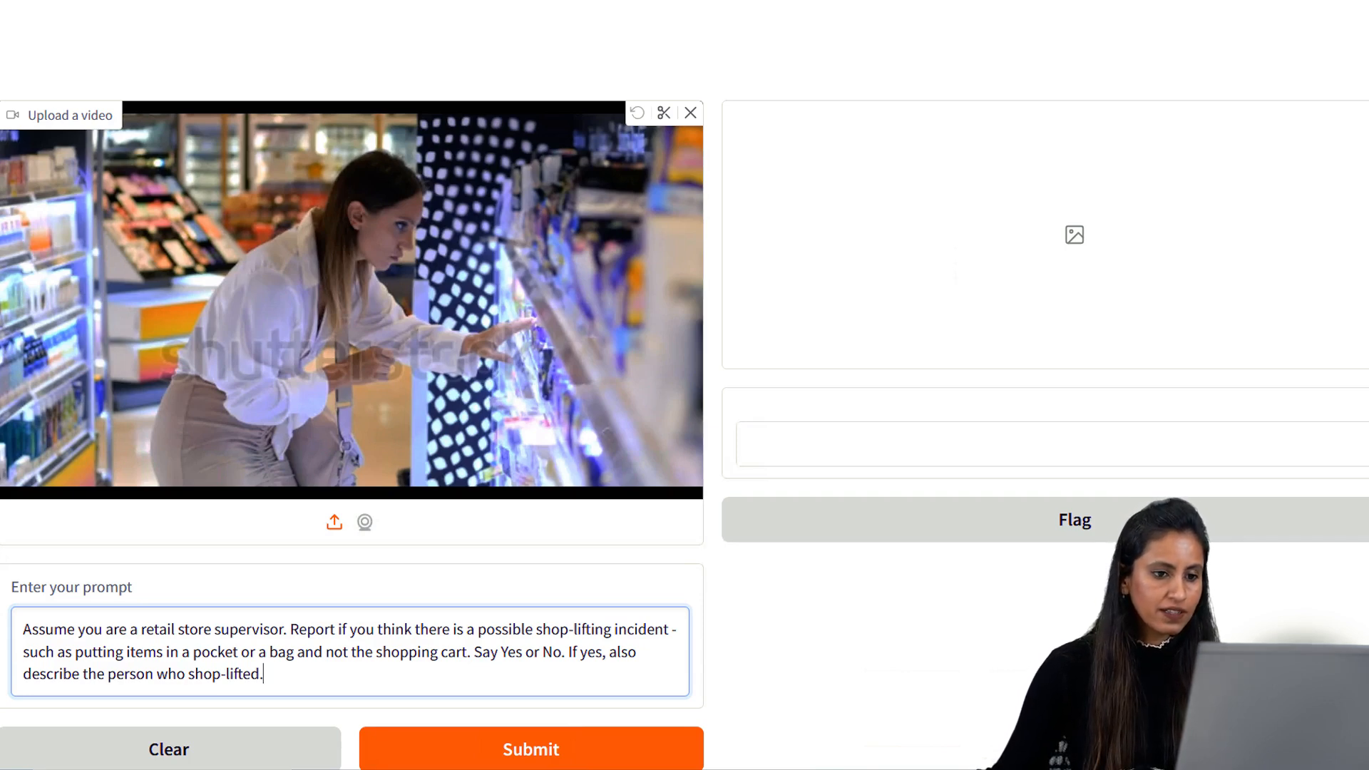
Step: Submit the retail-supervisor prompt asking whether the store clip shows shoplifting and to describe the person
{"action": "left_click", "coordinate": [530, 749]}
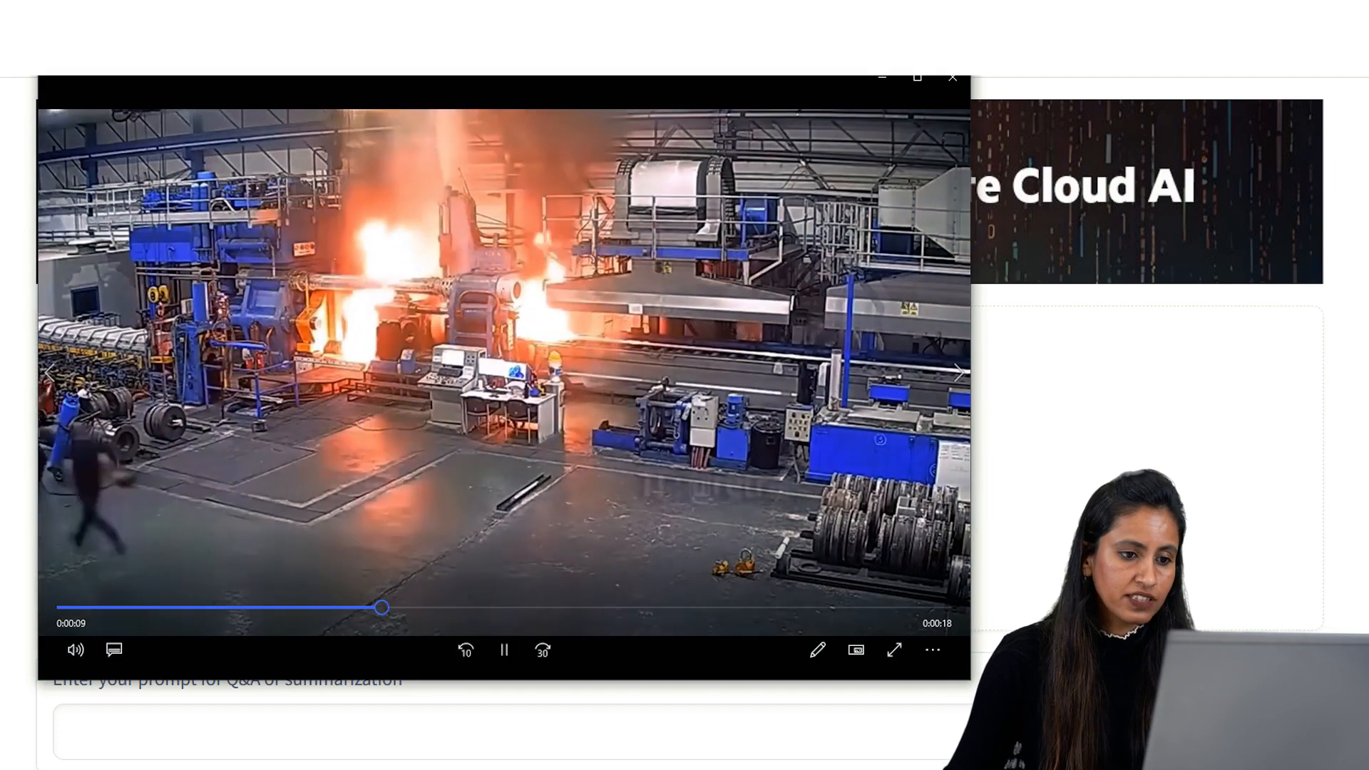
Step: Close the factory video and submit 'Assume you are a factory supervisor. What caused the fire in the video'
{"action": "left_click", "coordinate": [951, 75]}
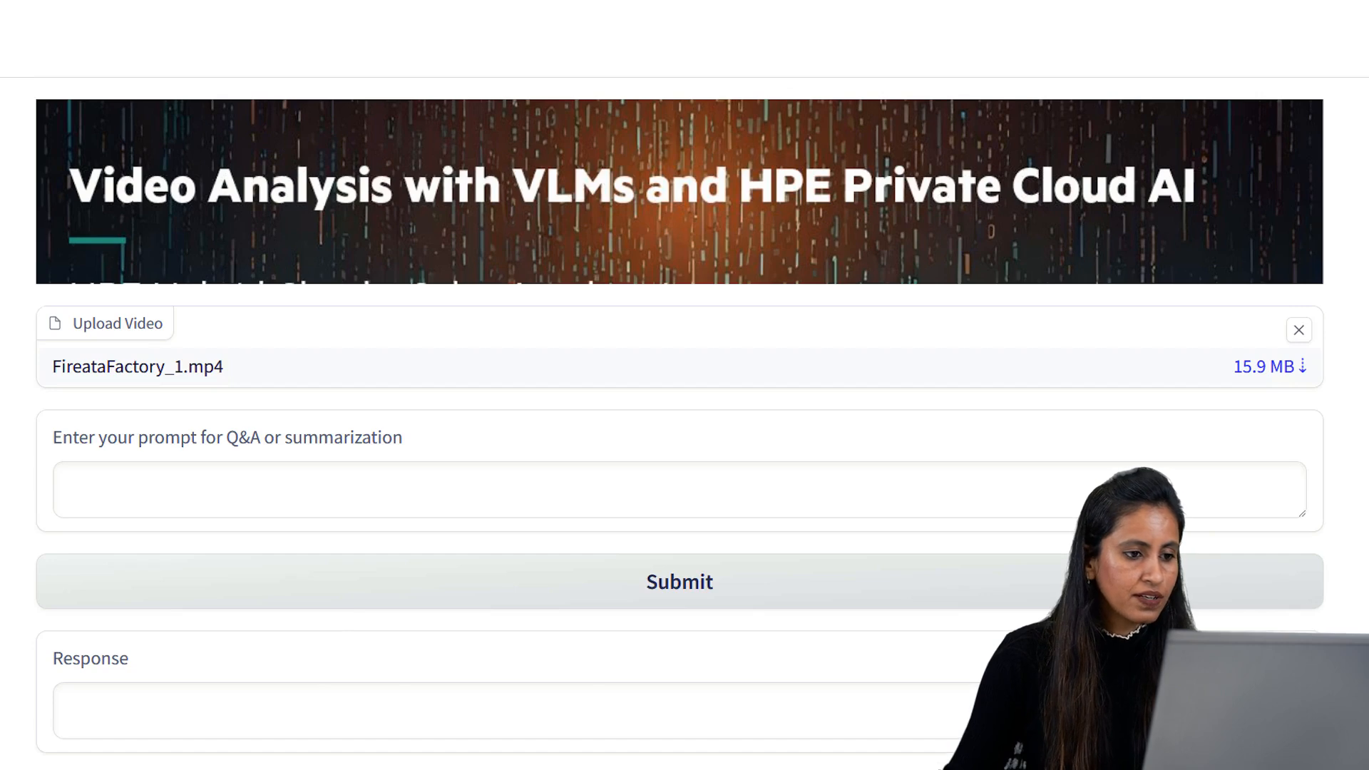
{"action": "left_click", "coordinate": [679, 489]}
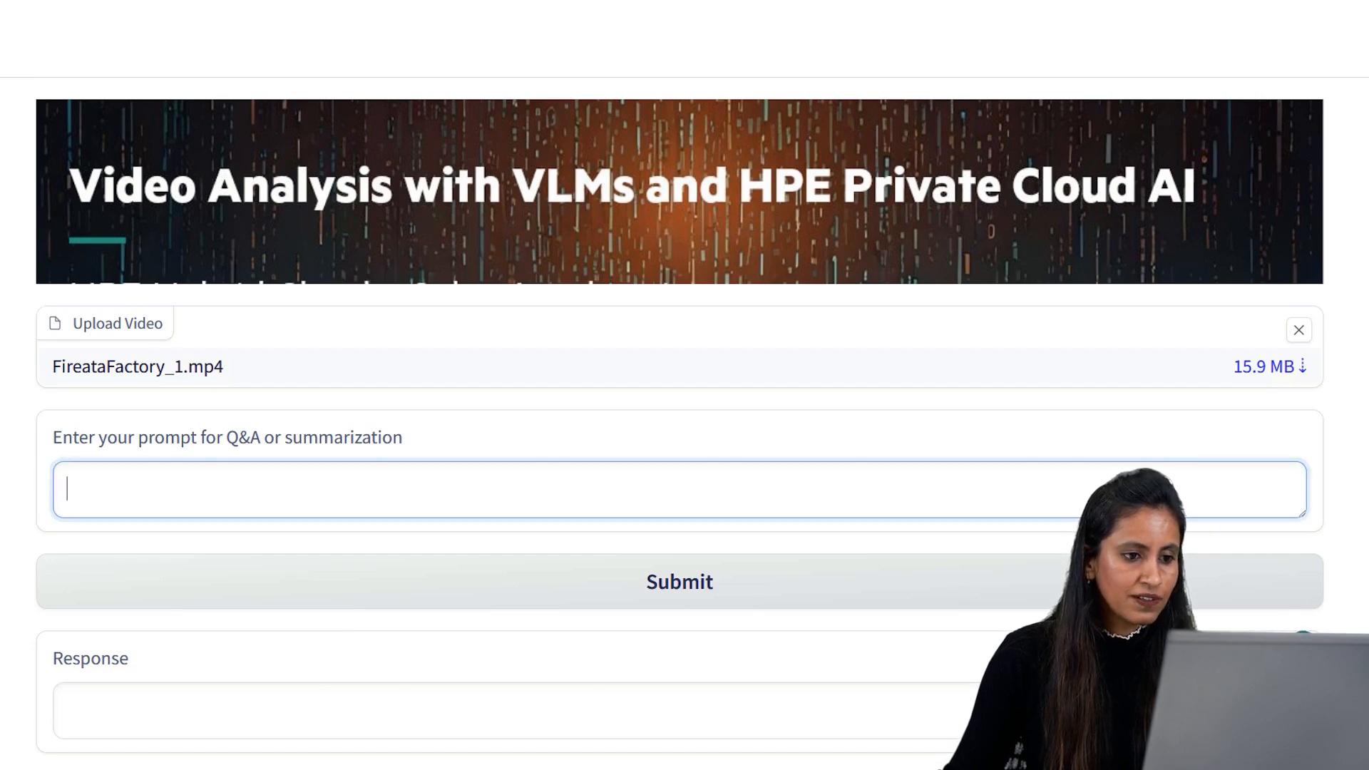
{"action": "type", "text": "Assume you are a factory supervisor. What caused the fire in the video?"}
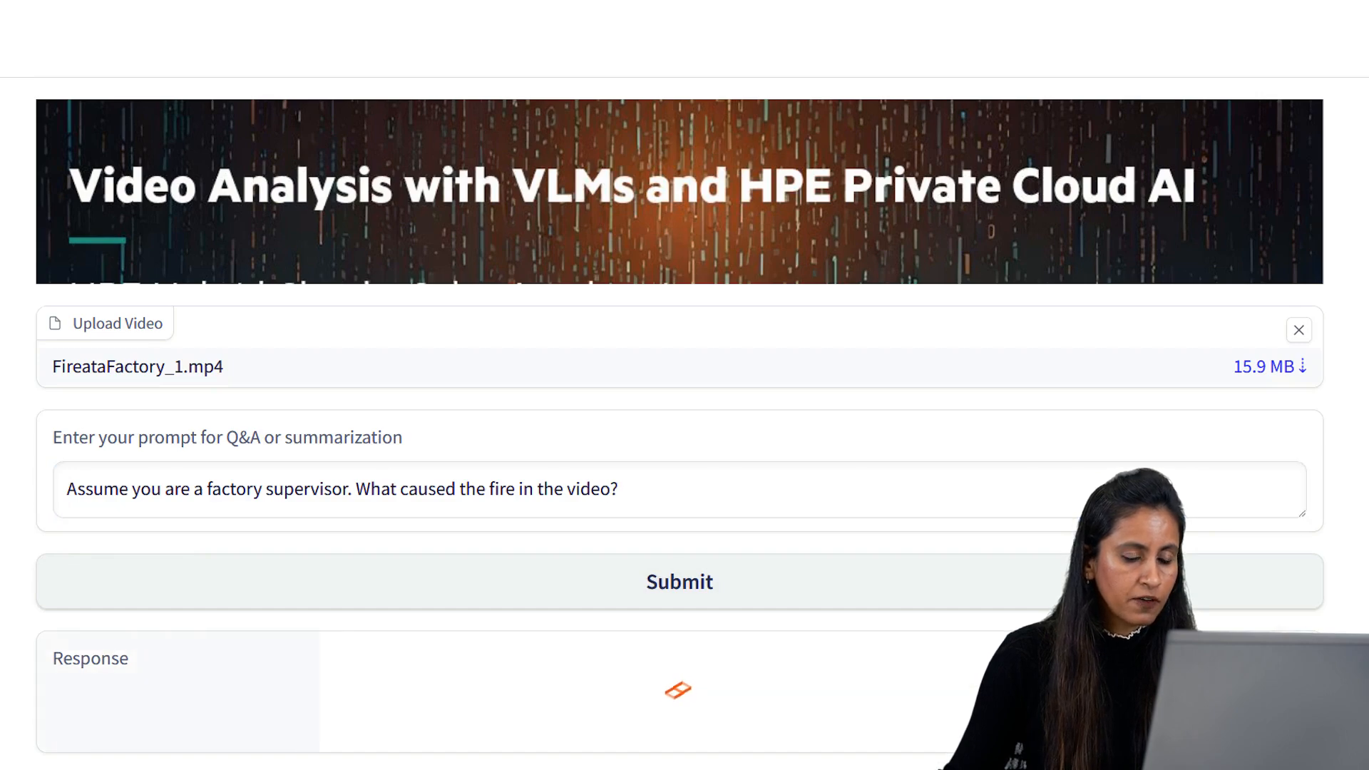
{"action": "left_click", "coordinate": [679, 582]}
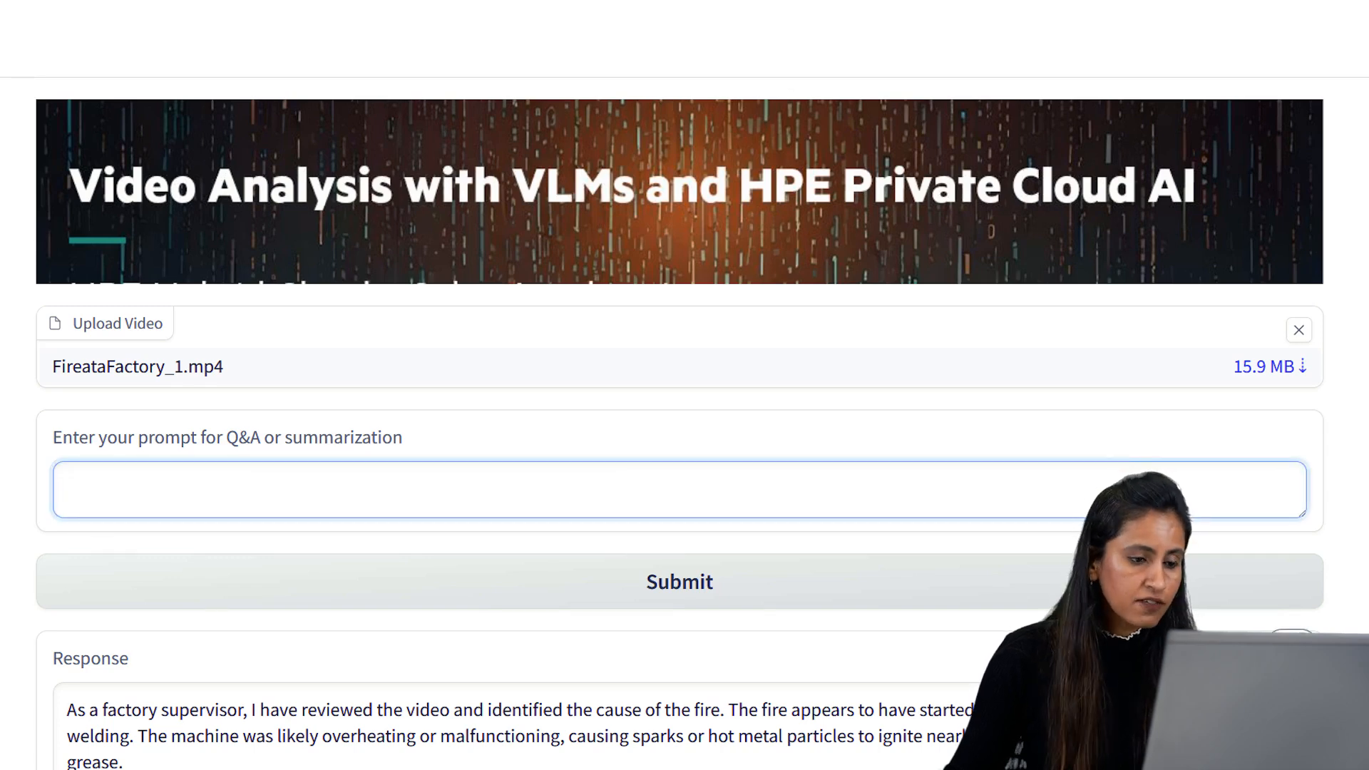
Step: Submit 'Assume you are a factory supervisor. Can you summarize the video for all the events?' and read the response
{"action": "type", "text": "Assume you are a factory supervisor. Can you summarize the video for all the events?"}
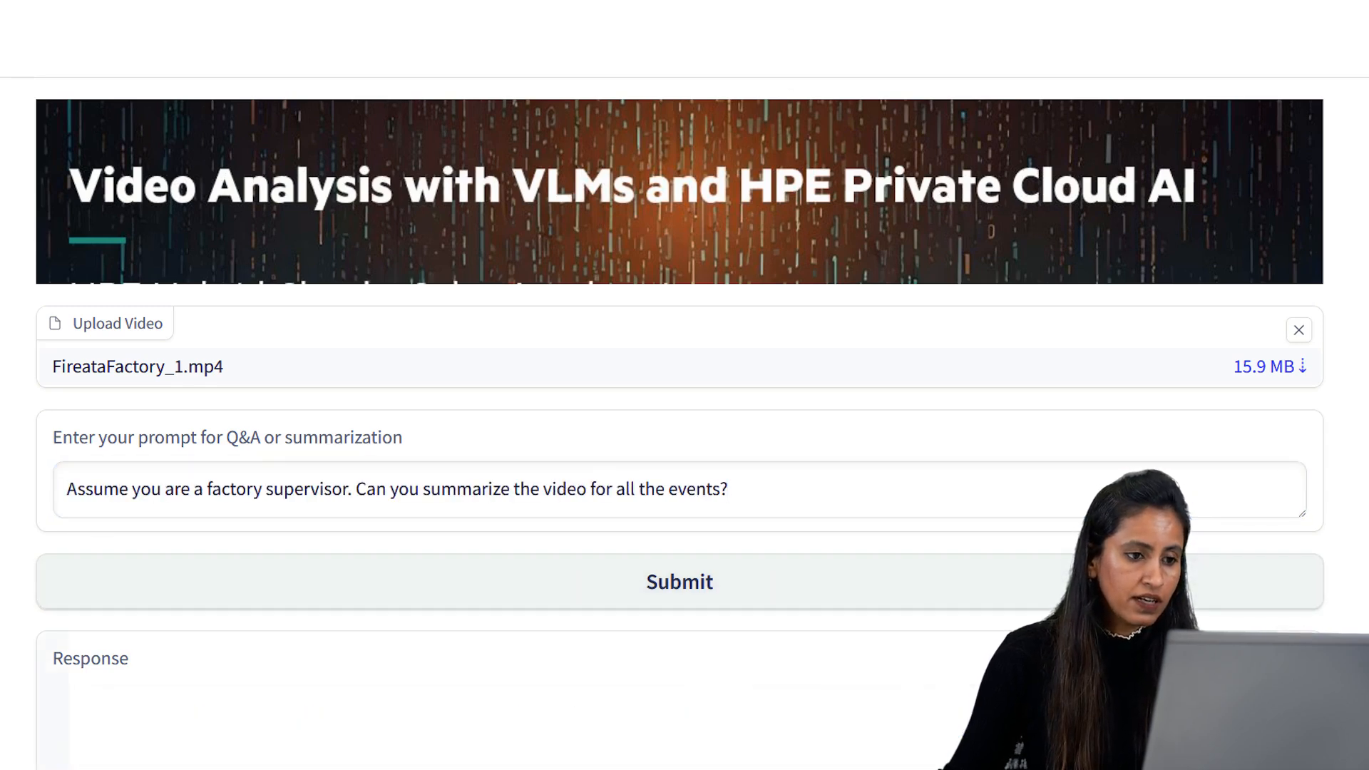
{"action": "left_click", "coordinate": [679, 582]}
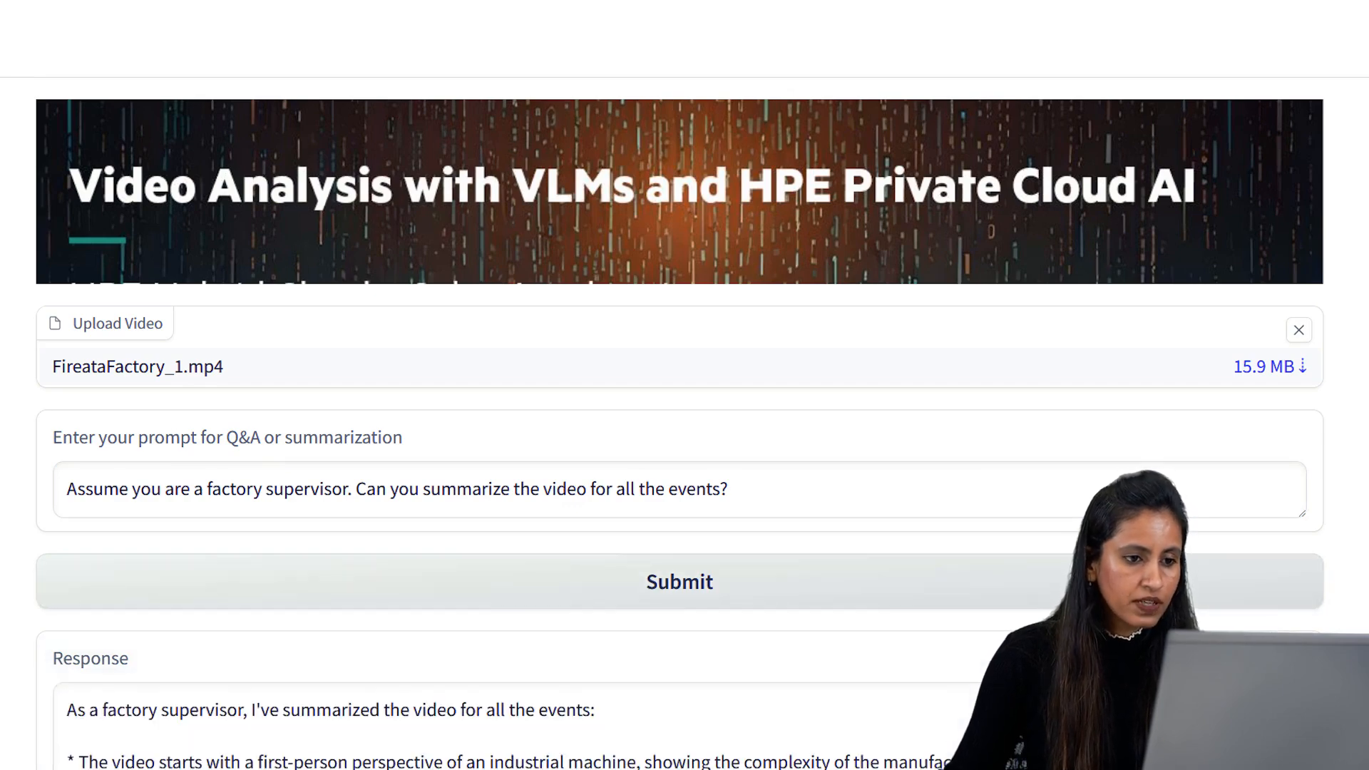
{"action": "scroll", "scroll_direction": "down", "scroll_amount": 3}
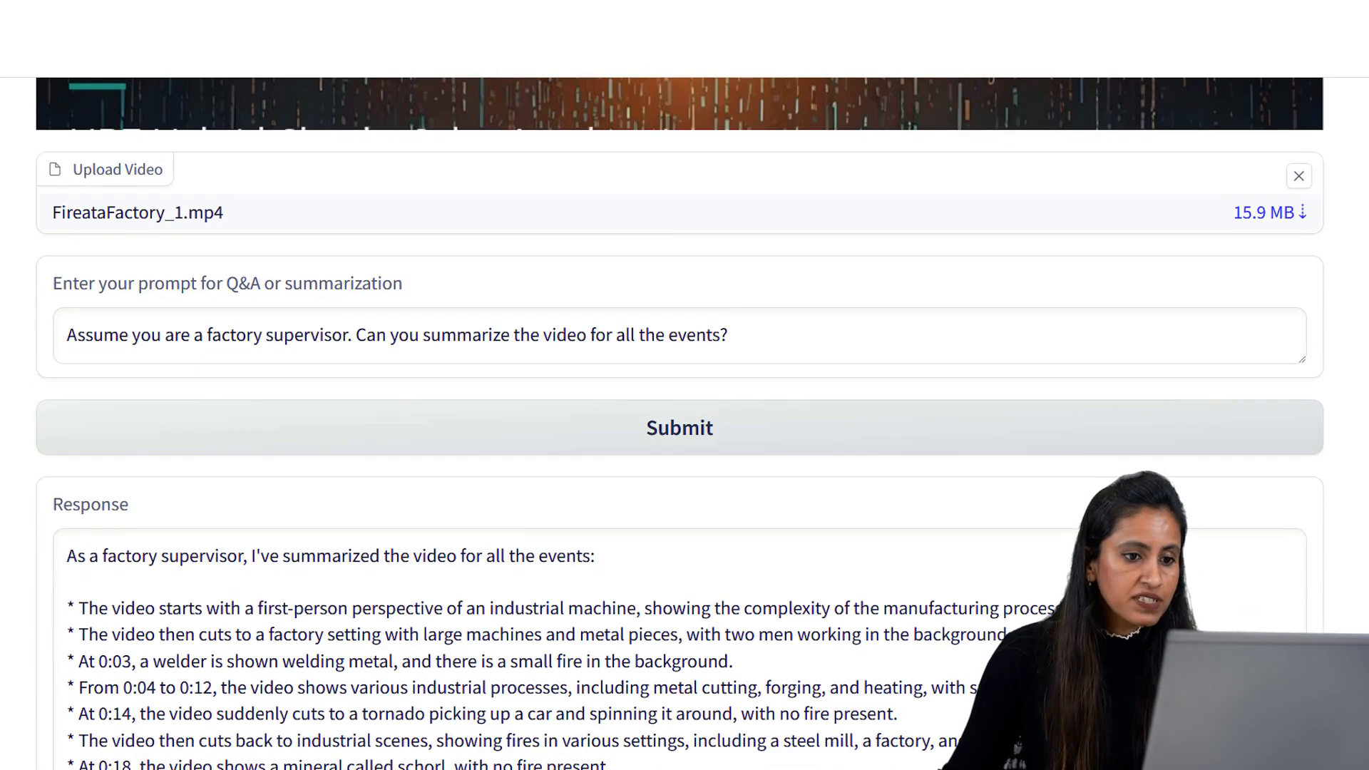